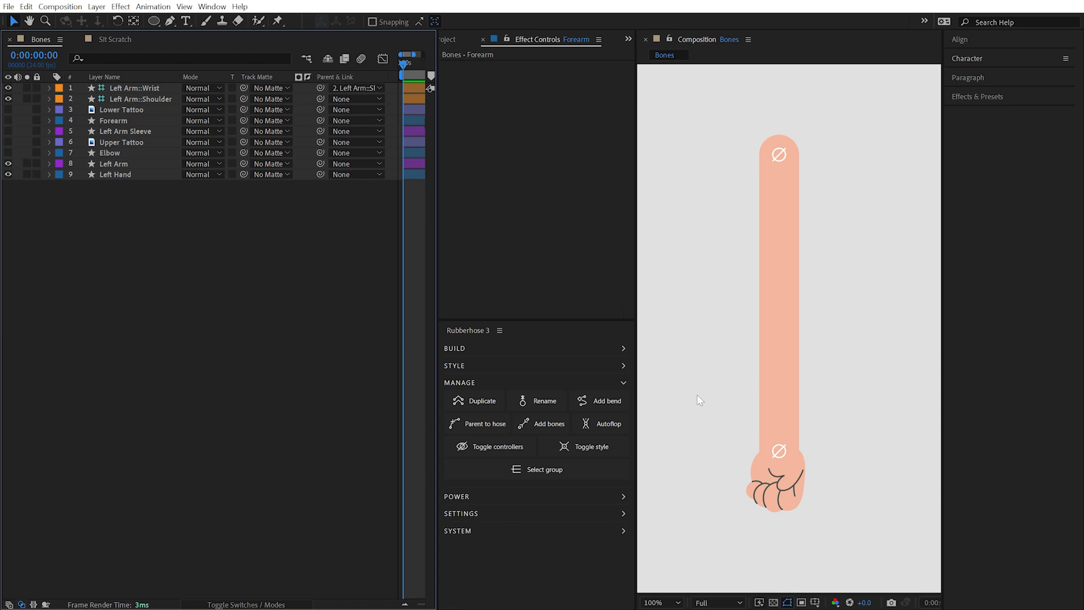
Add bones to the Left Arm hose and move the two bone layers up under the controllers
{"action": "left_click", "coordinate": [454, 348]}
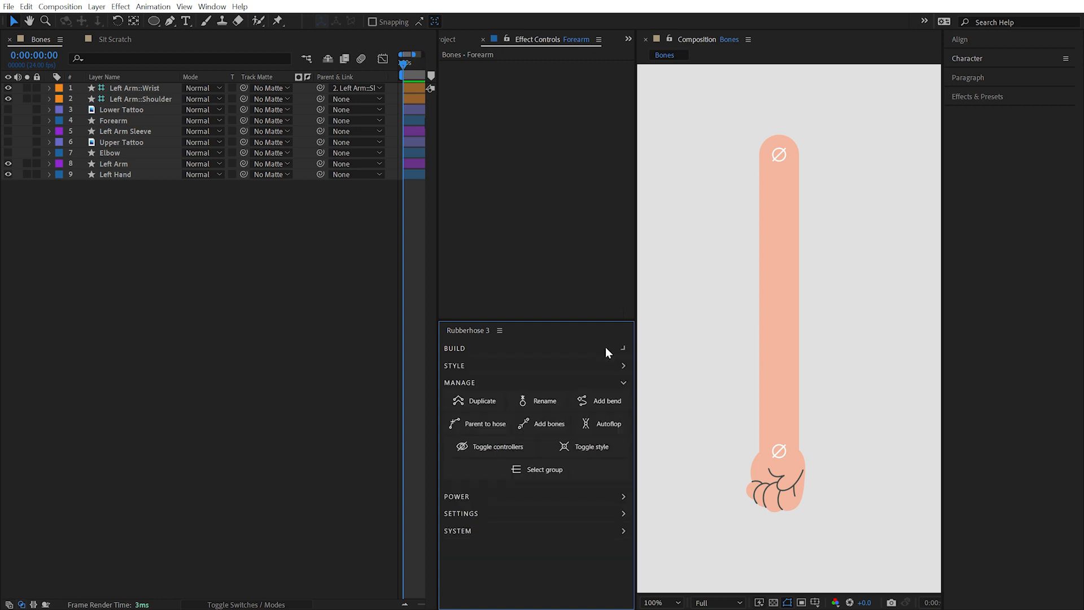
{"action": "left_click", "coordinate": [134, 89]}
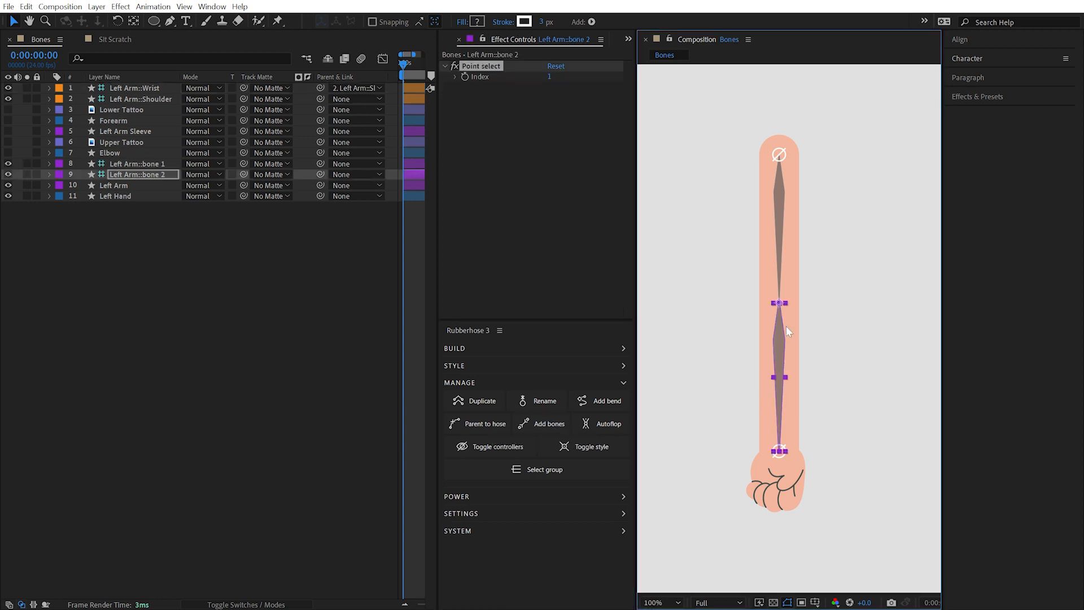
{"action": "left_click", "coordinate": [138, 164]}
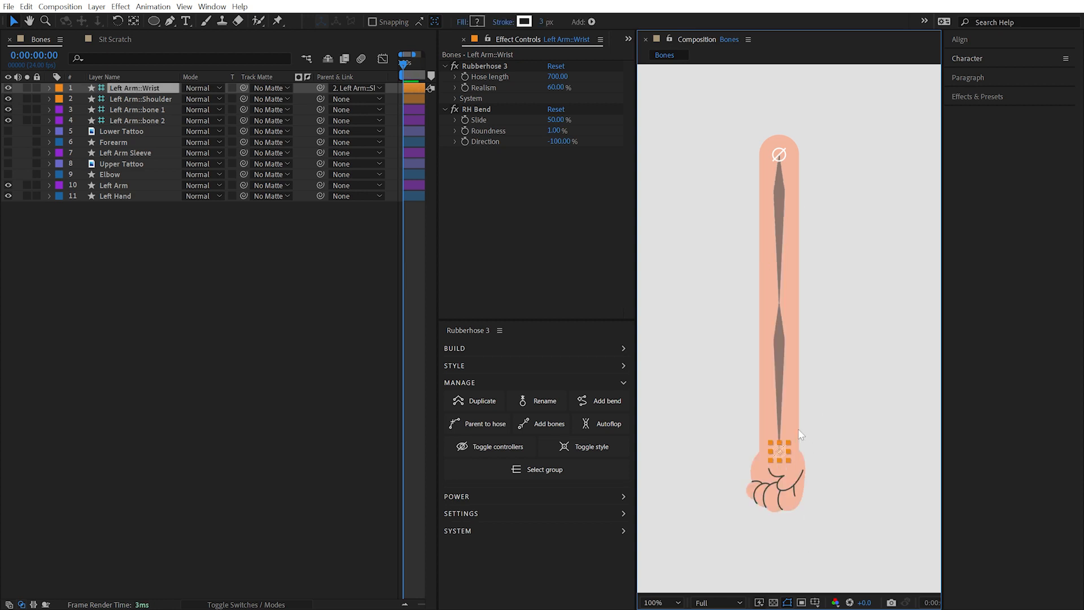
{"action": "mouse_move", "coordinate": [503, 434]}
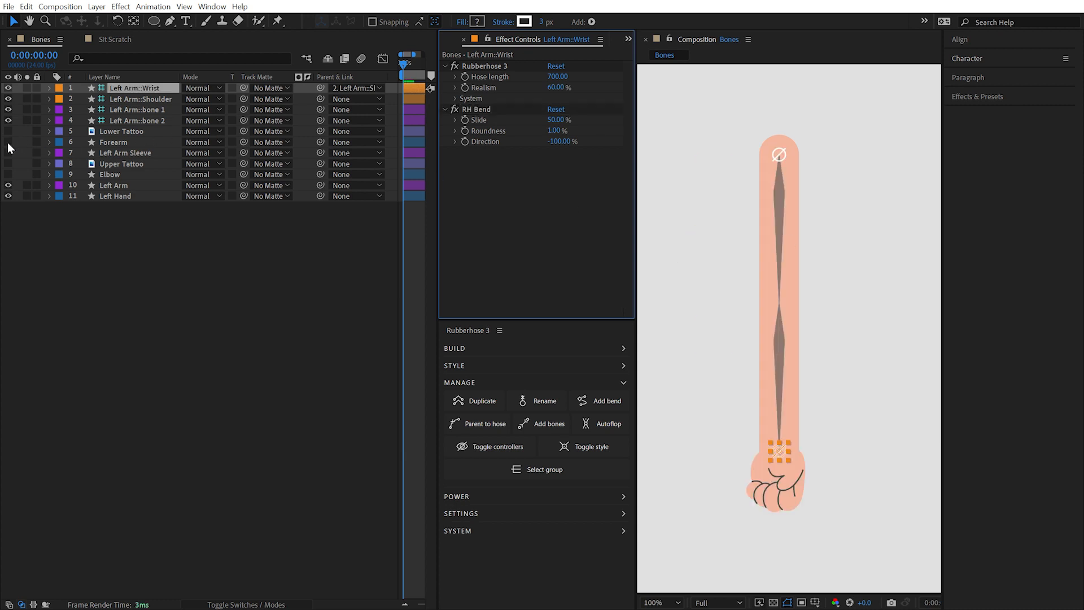
Show the Forearm artwork, parent it to Left Arm::bone 2 and check the bone layers' Scale
{"action": "left_click", "coordinate": [114, 142]}
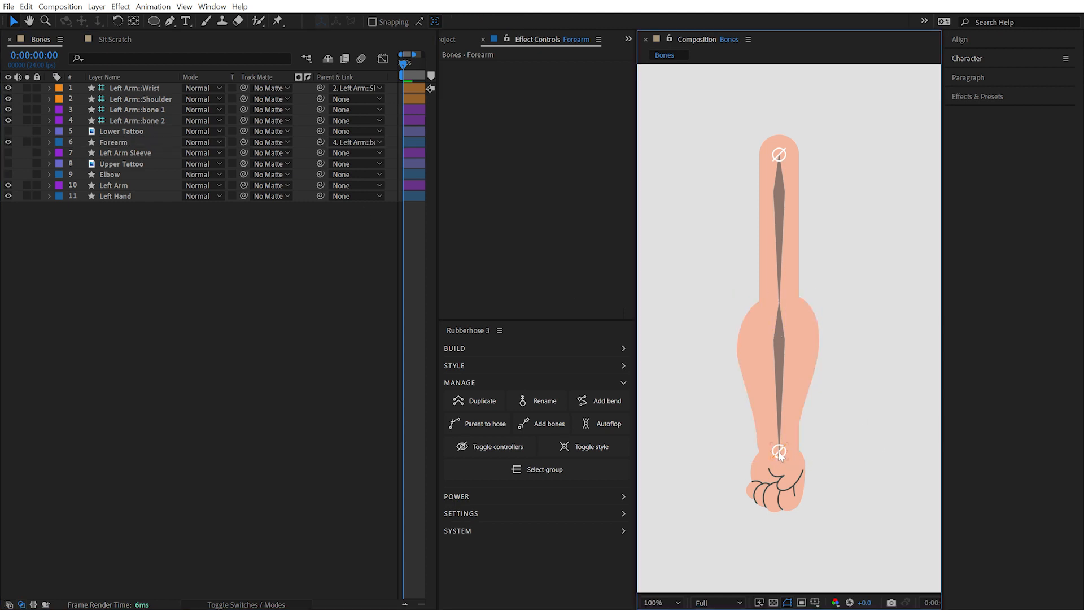
{"action": "left_click", "coordinate": [128, 119]}
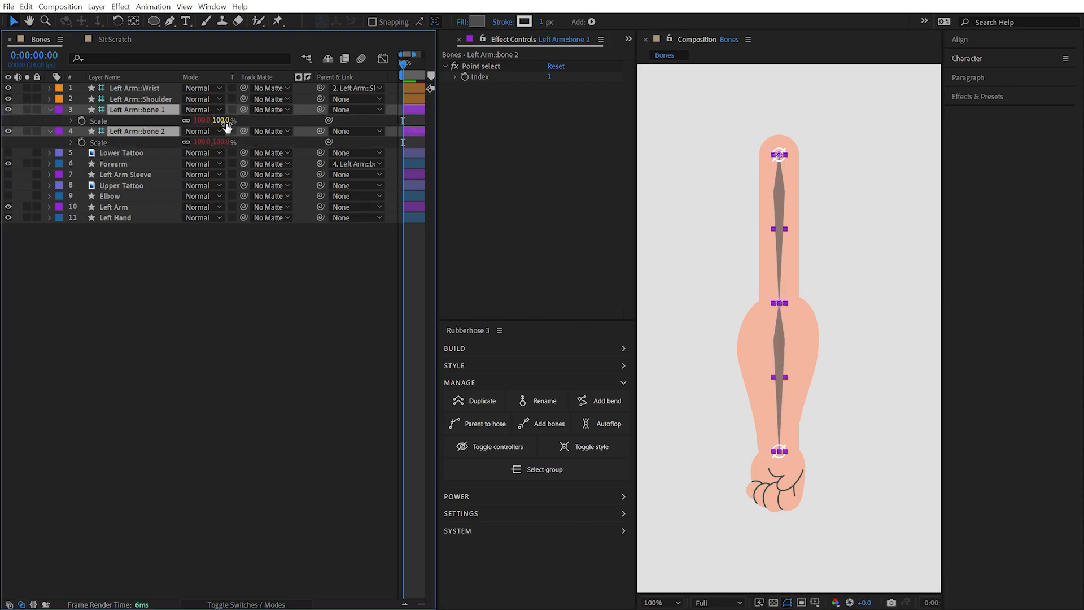
{"action": "mouse_move", "coordinate": [290, 146]}
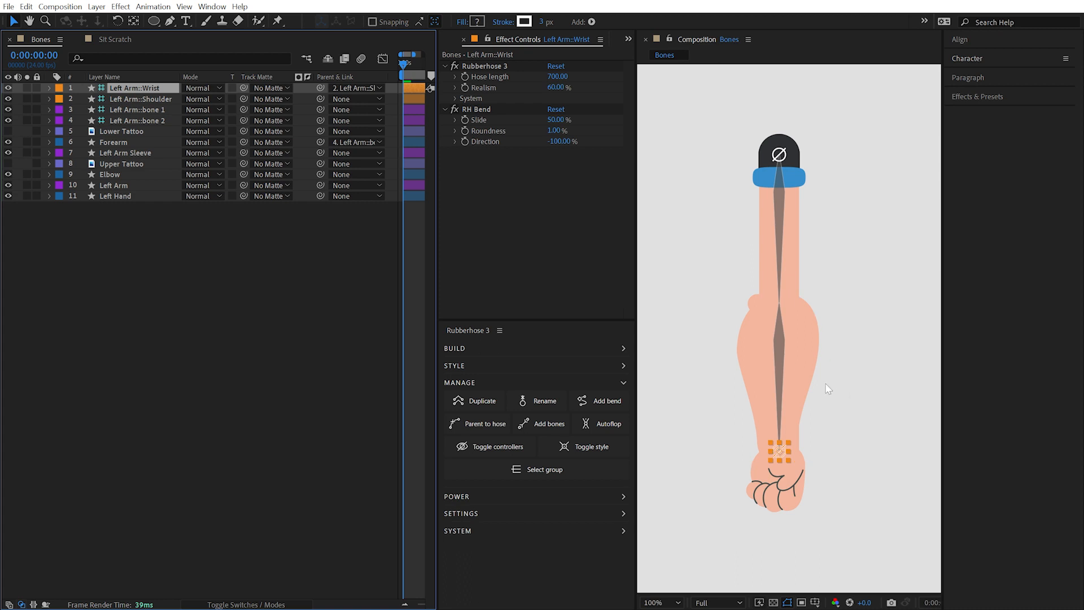
Show the tattoo layers, matte Lower Tattoo to Forearm on bone 2 and parent Upper Tattoo to bone 1
{"action": "left_click", "coordinate": [113, 142]}
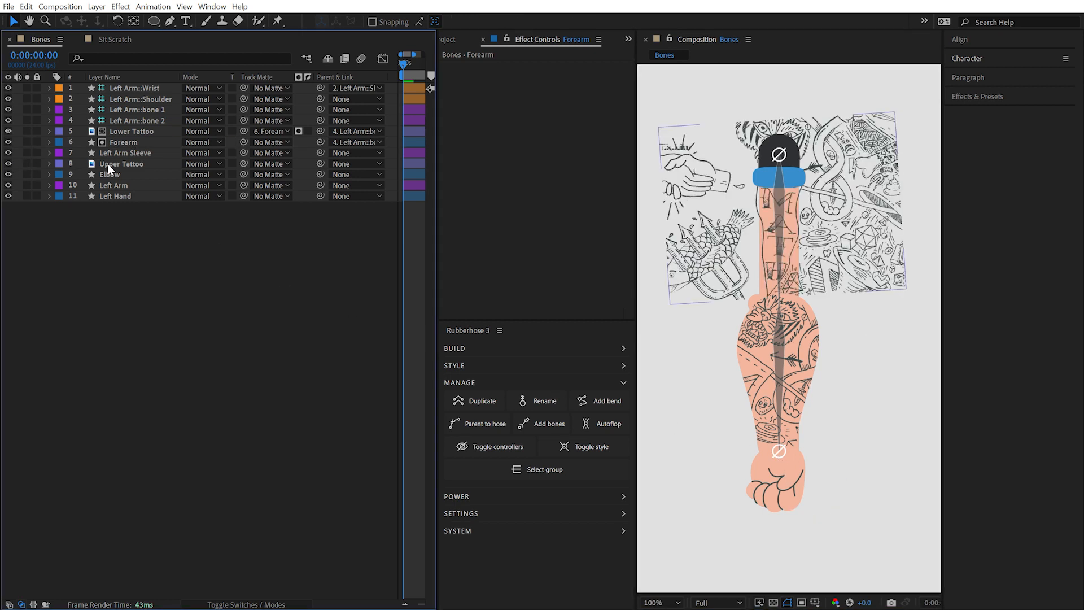
{"action": "left_click", "coordinate": [122, 164]}
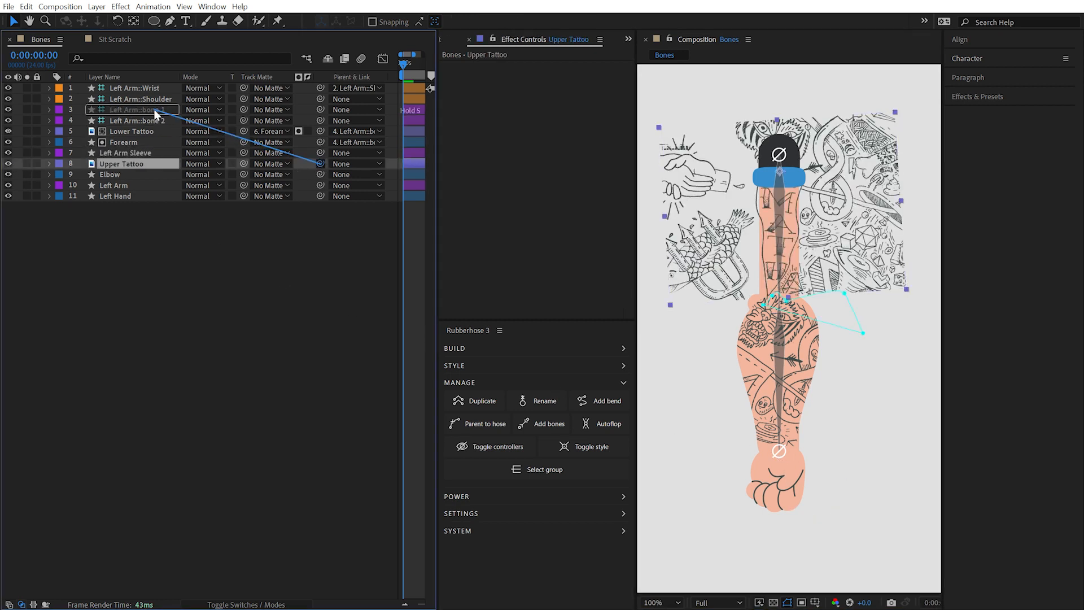